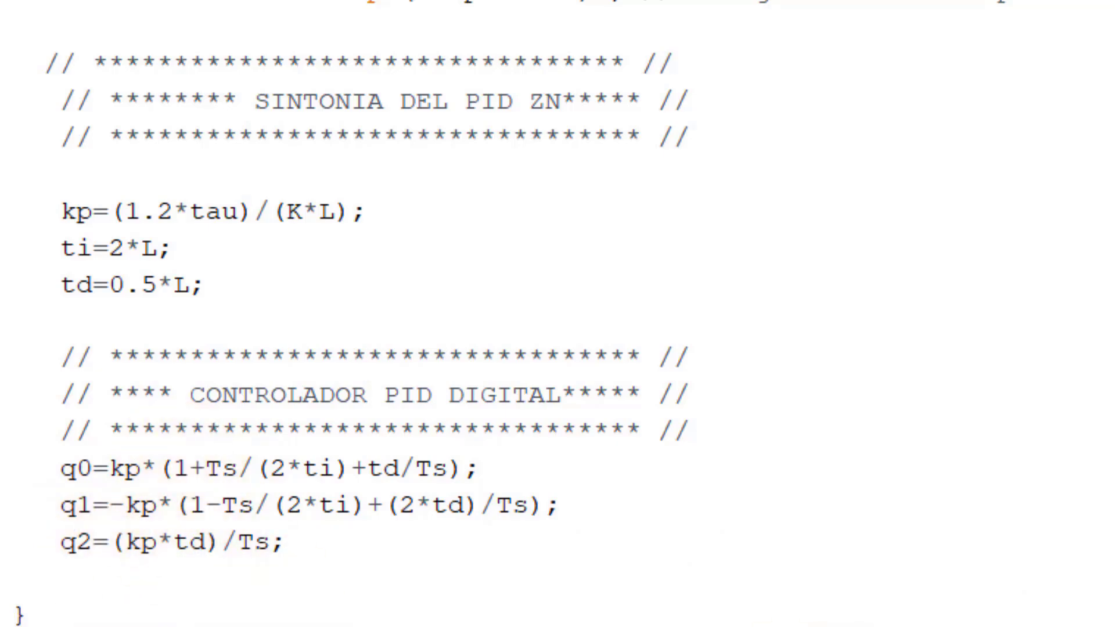
Upload the TCLAB_CAE PID sketch to the Arduino board
scroll(down, 3)
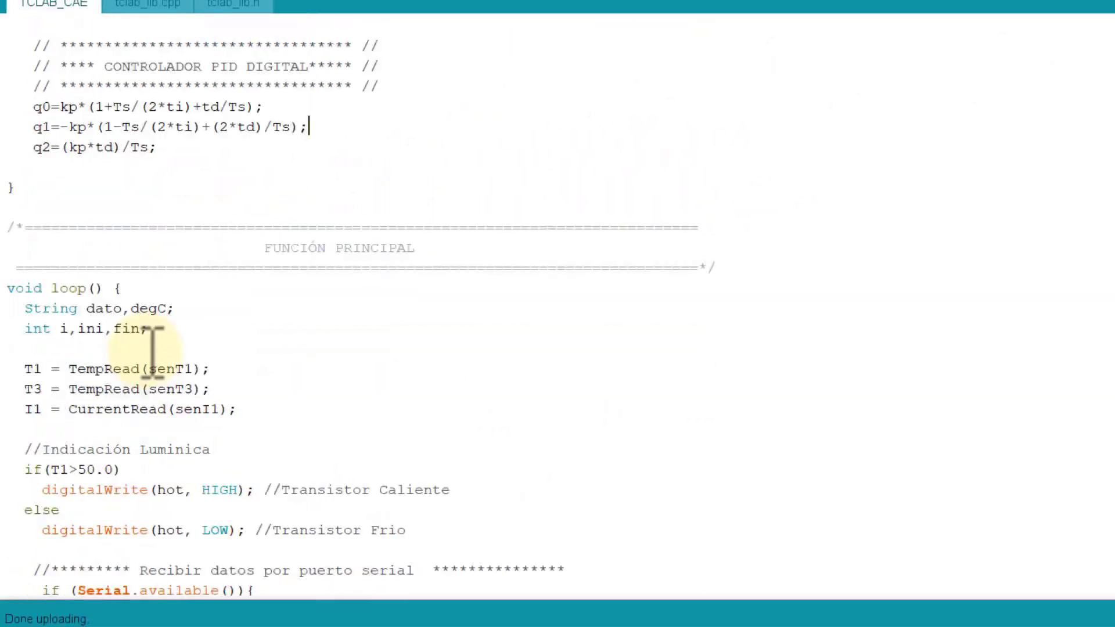
scroll(up, 3)
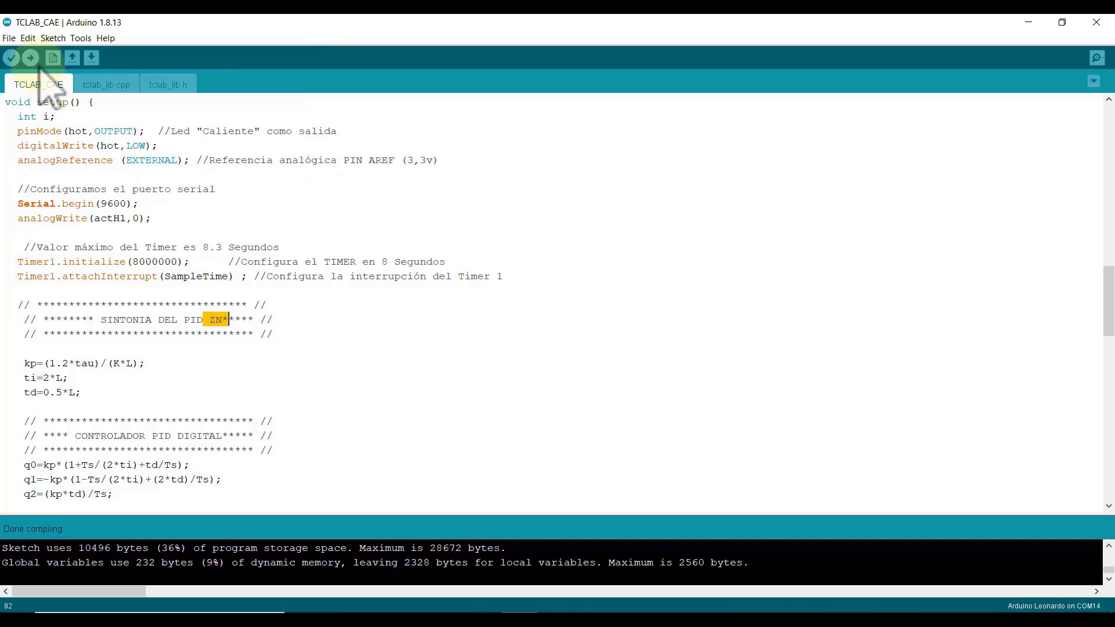
click(30, 57)
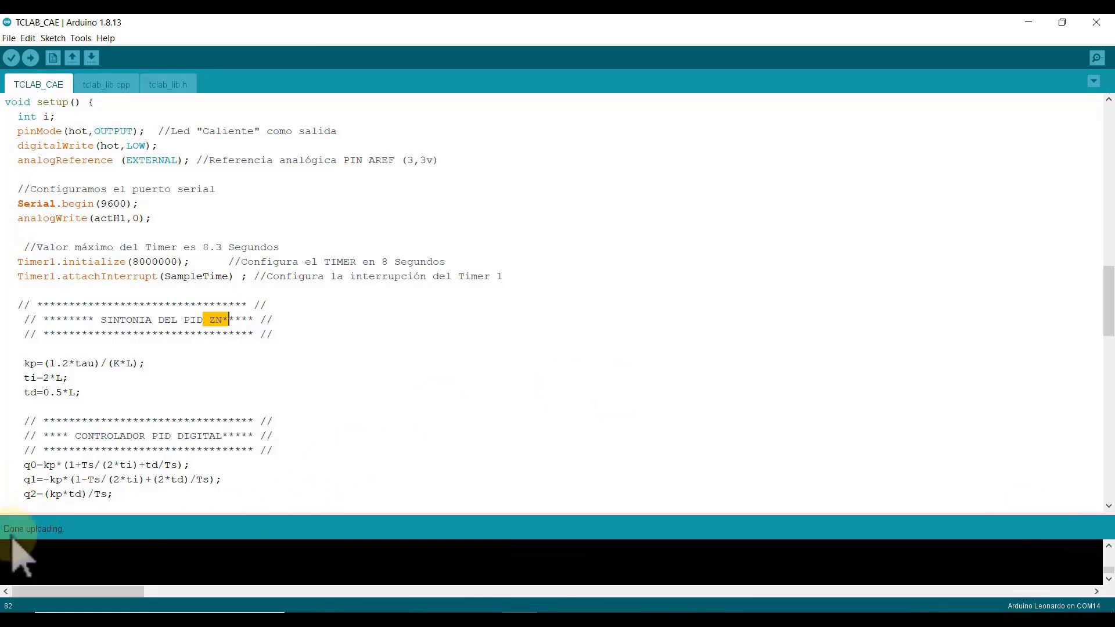
Minimize Arduino IDE and launch the TCLAB_CAE desktop interface
scroll(up, 3)
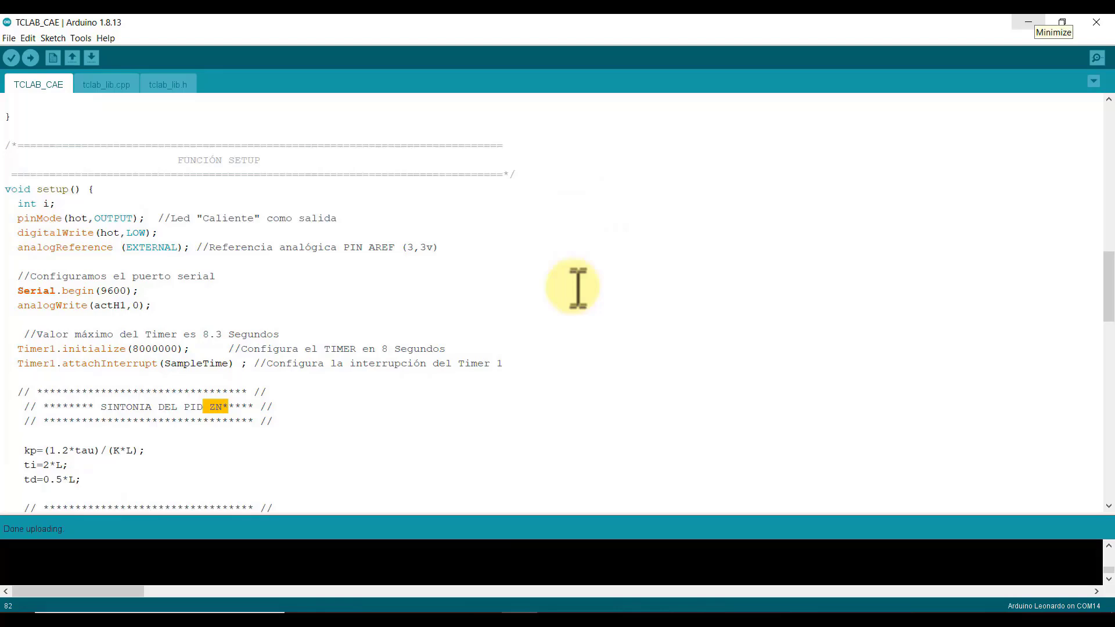
scroll(up, 3)
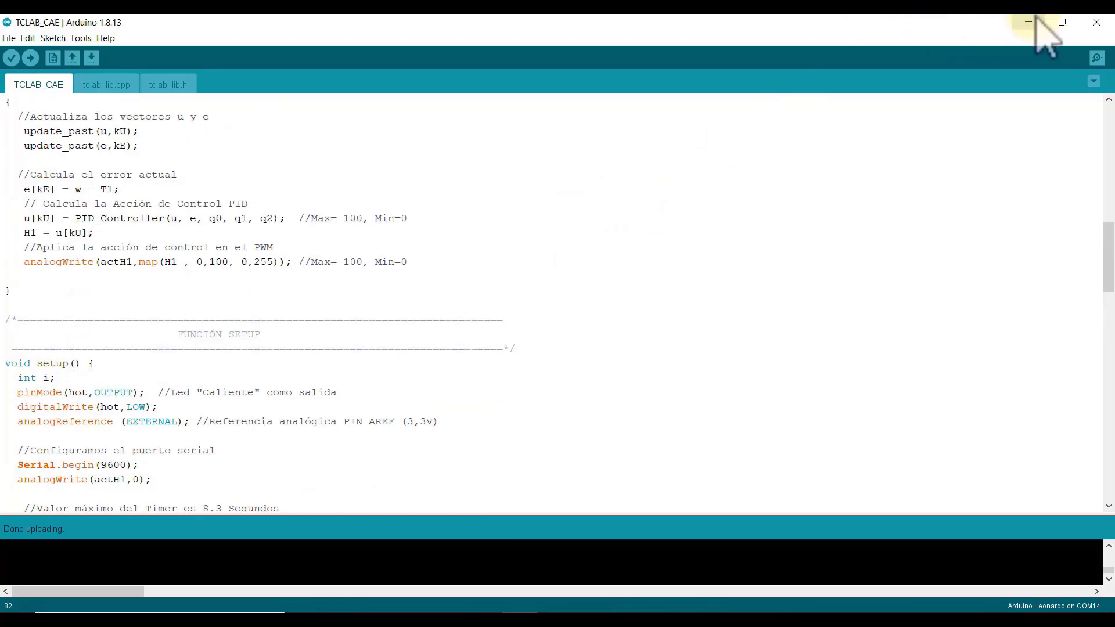
click(1026, 22)
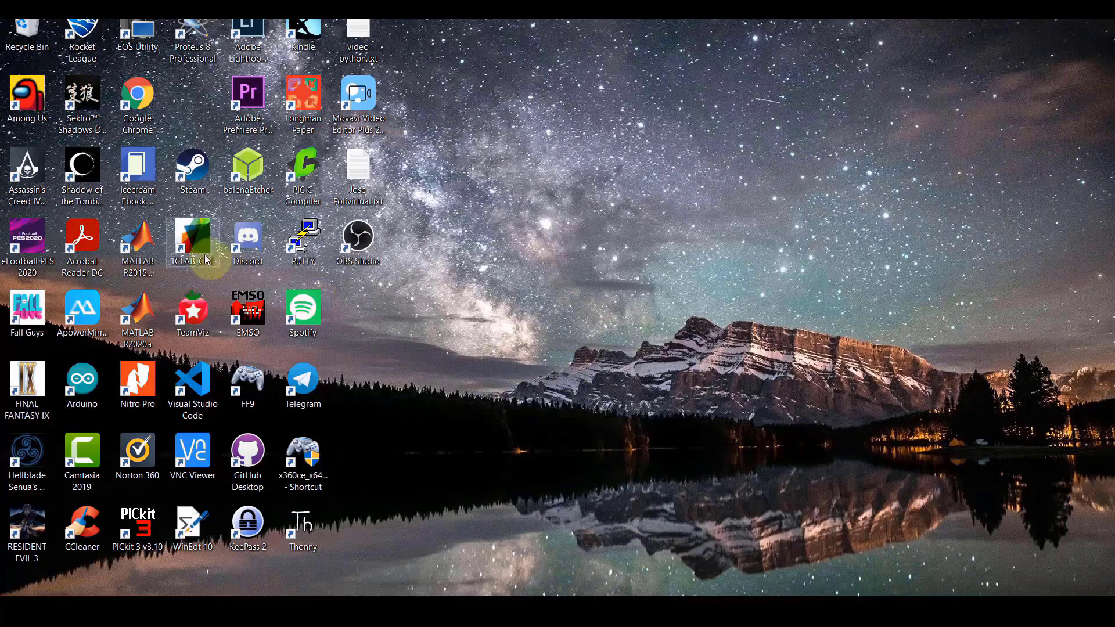
mouse_move(205, 246)
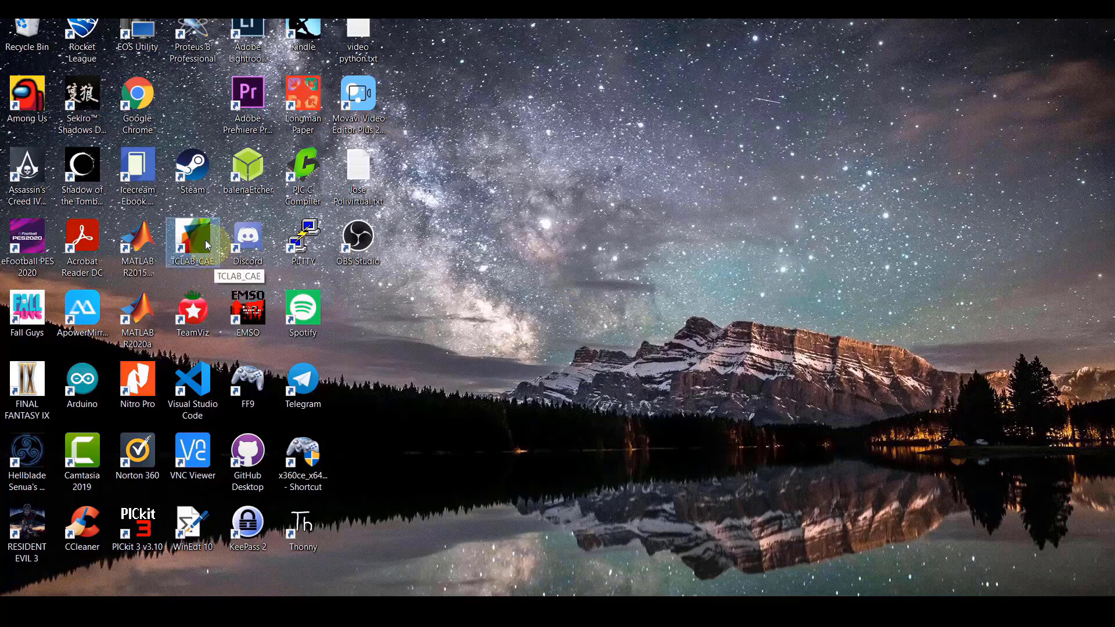
double_click(193, 238)
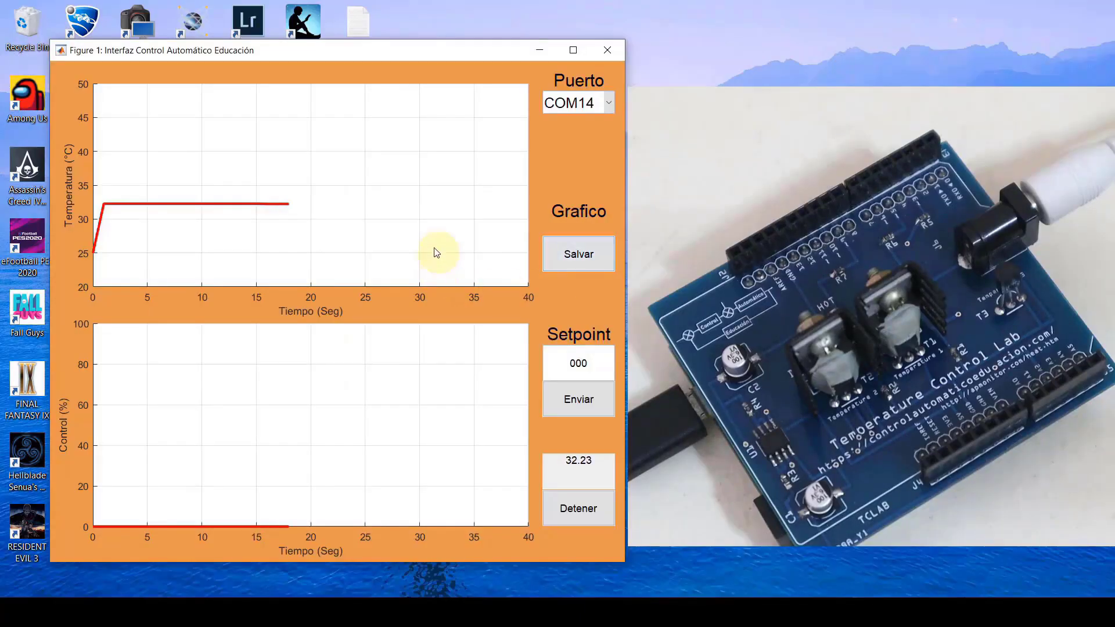
mouse_move(581, 130)
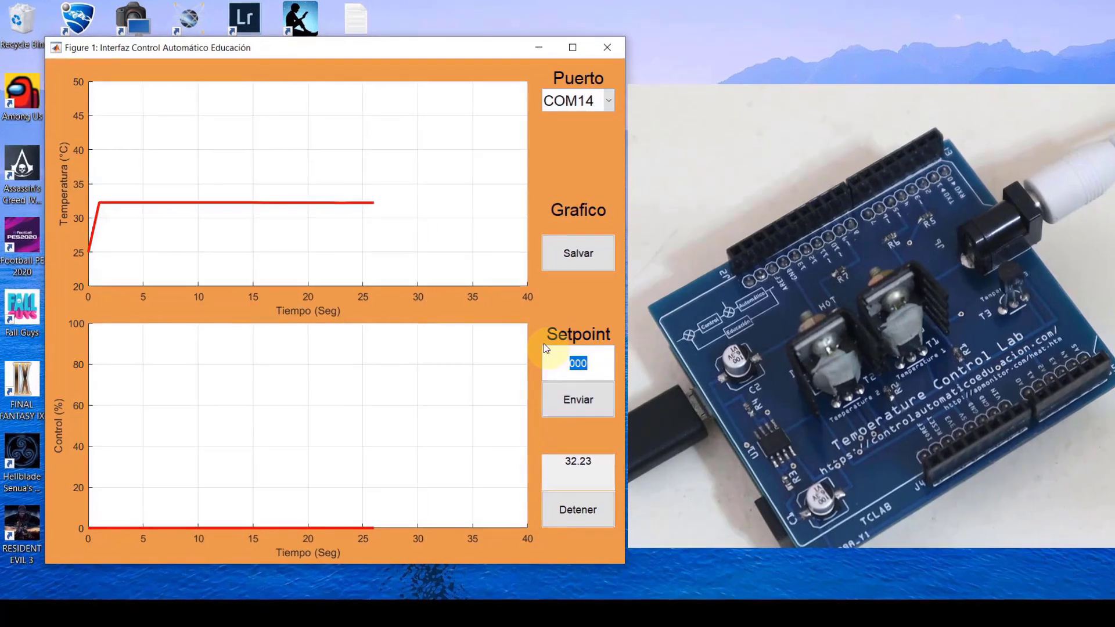
Enter 50 in the TCLAB interface's Setpoint box
text(5)
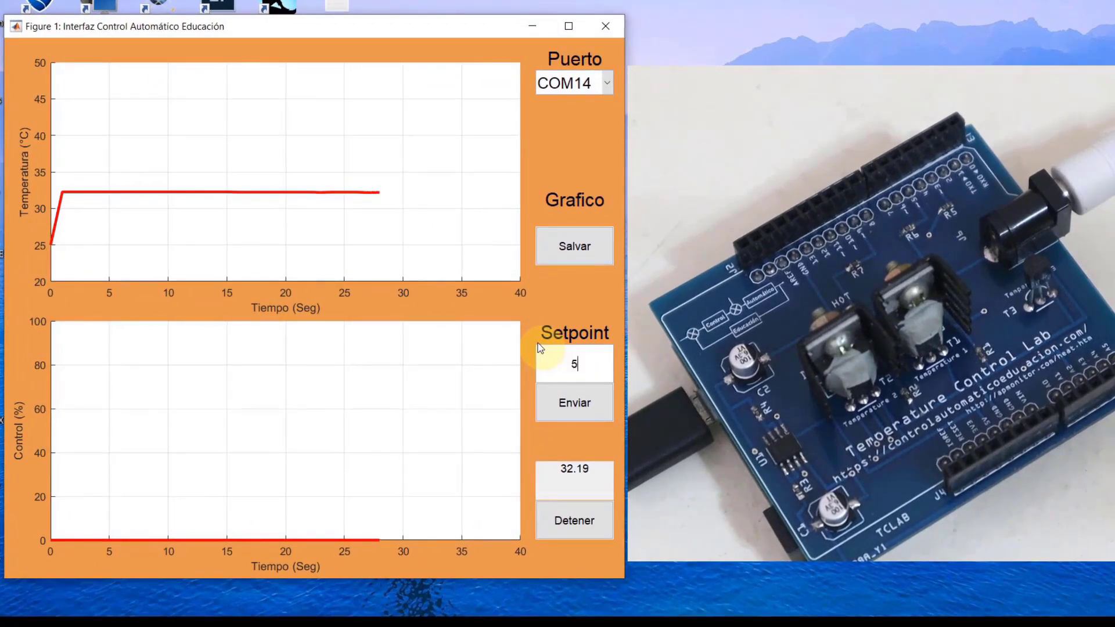
text(0)
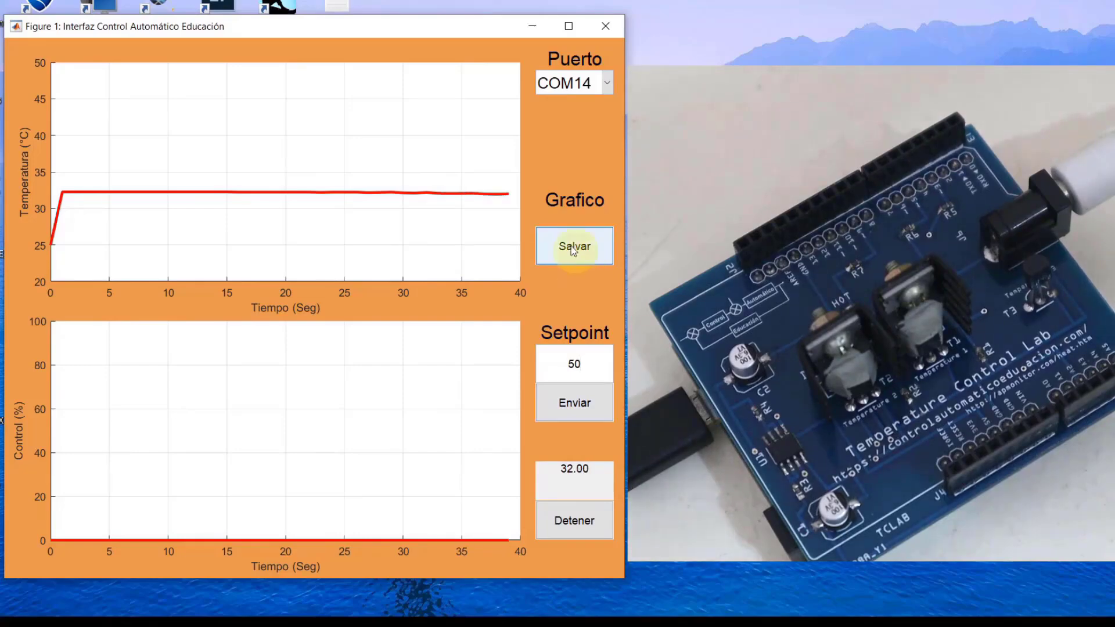
mouse_move(574, 363)
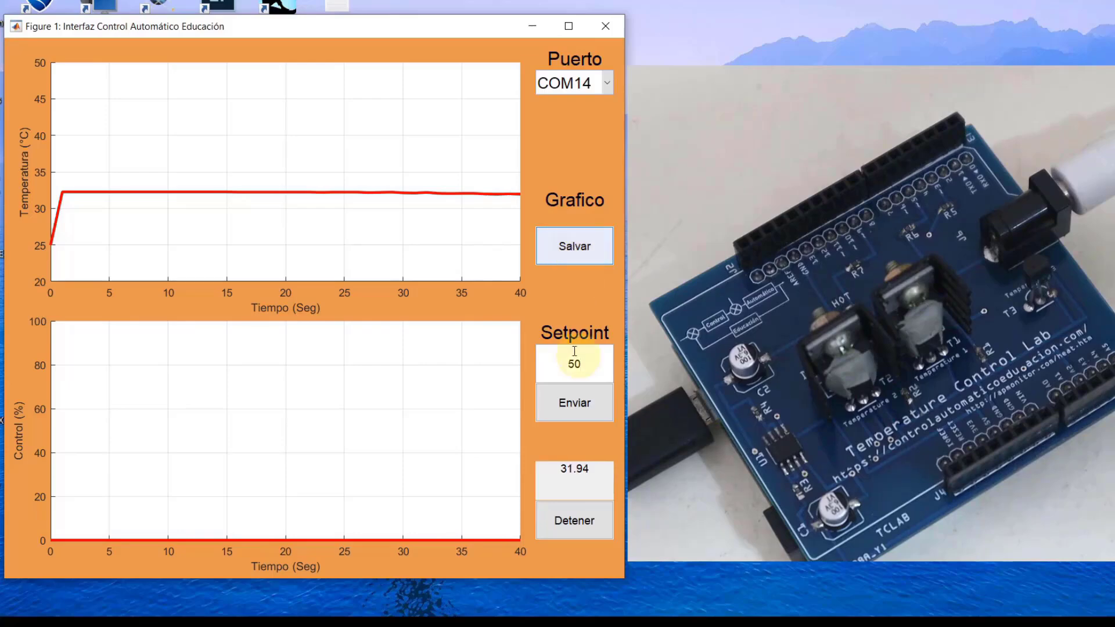
Send the 50 °C setpoint via Enviar so the heater starts at full power
click(573, 403)
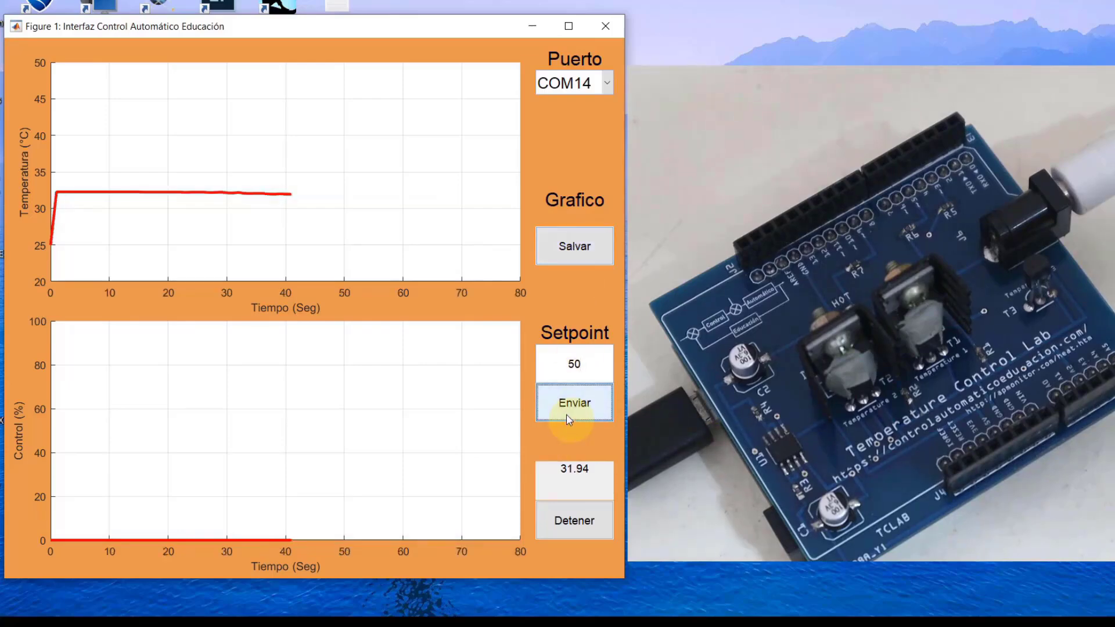
click(573, 402)
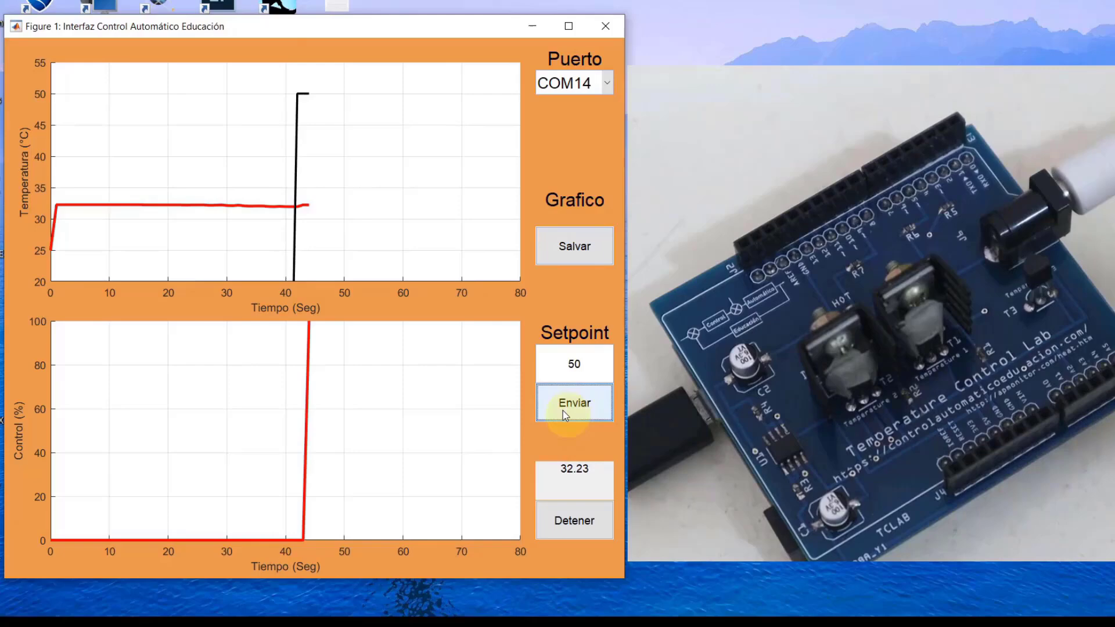
mouse_move(326, 336)
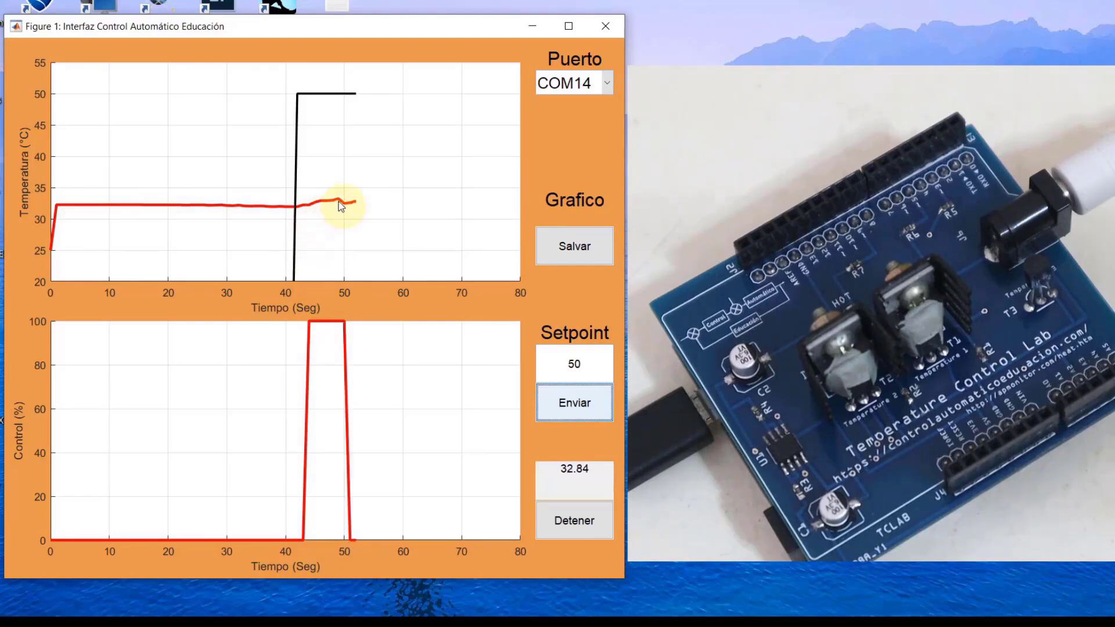
mouse_move(349, 493)
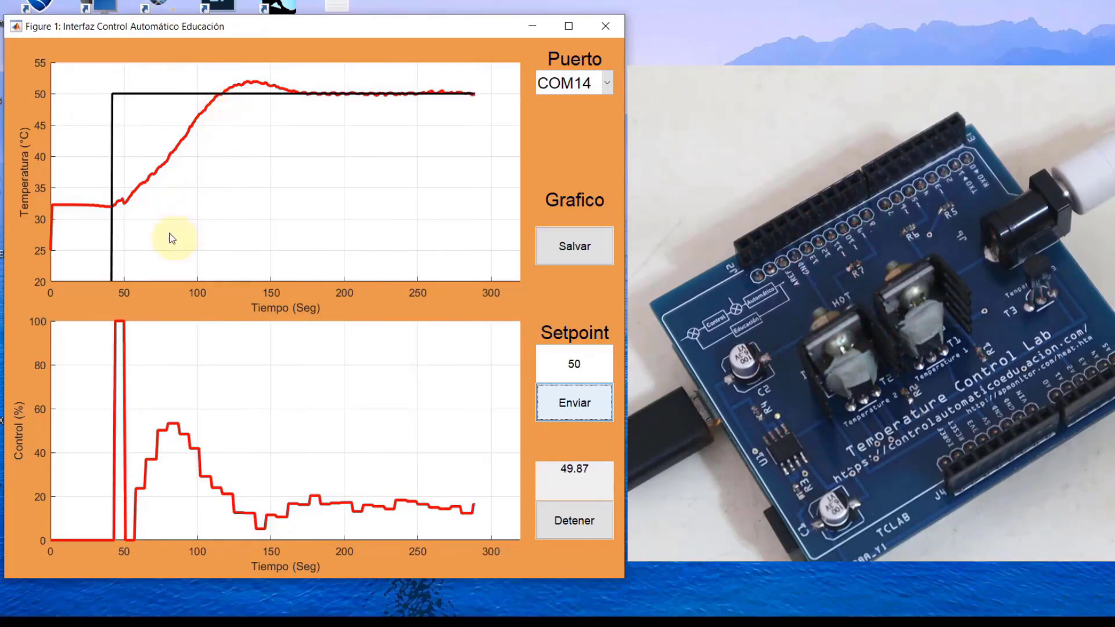
mouse_move(302, 105)
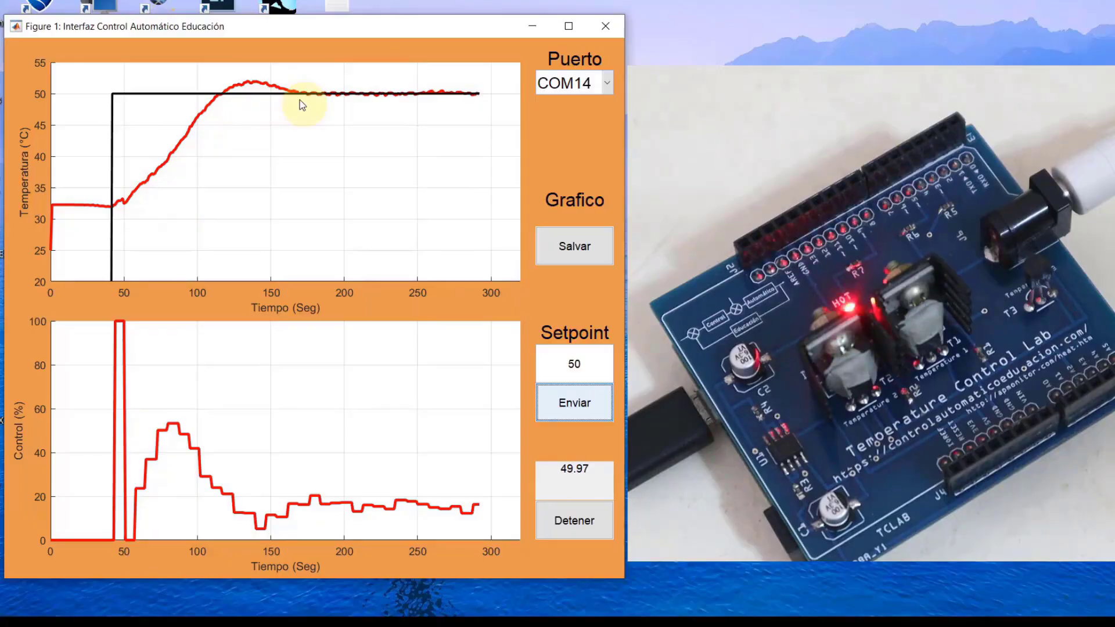
mouse_move(424, 102)
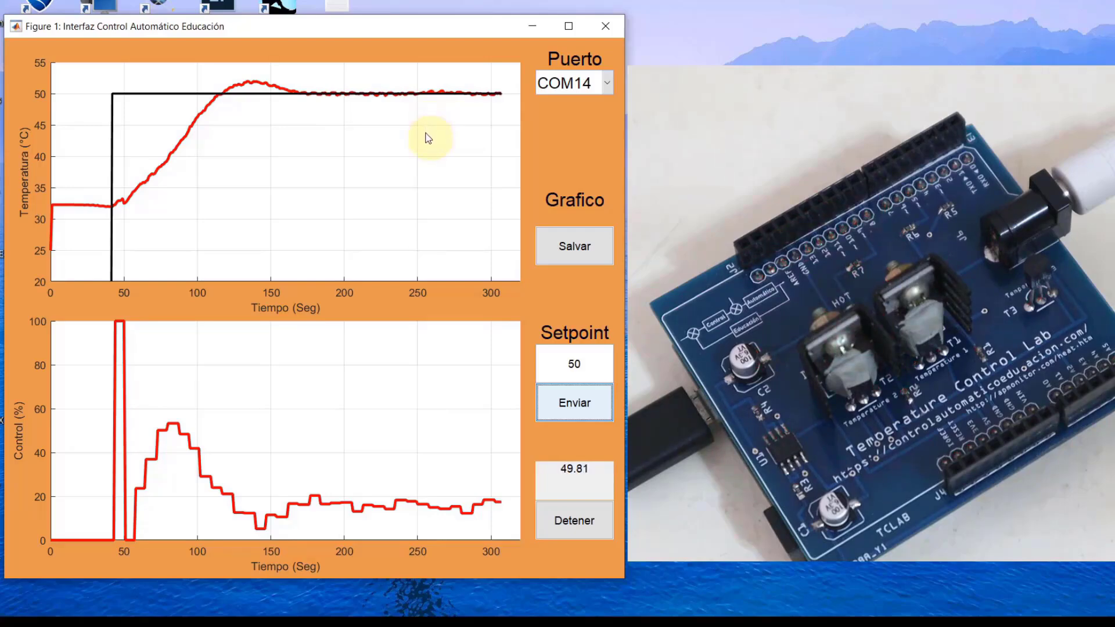
mouse_move(425, 148)
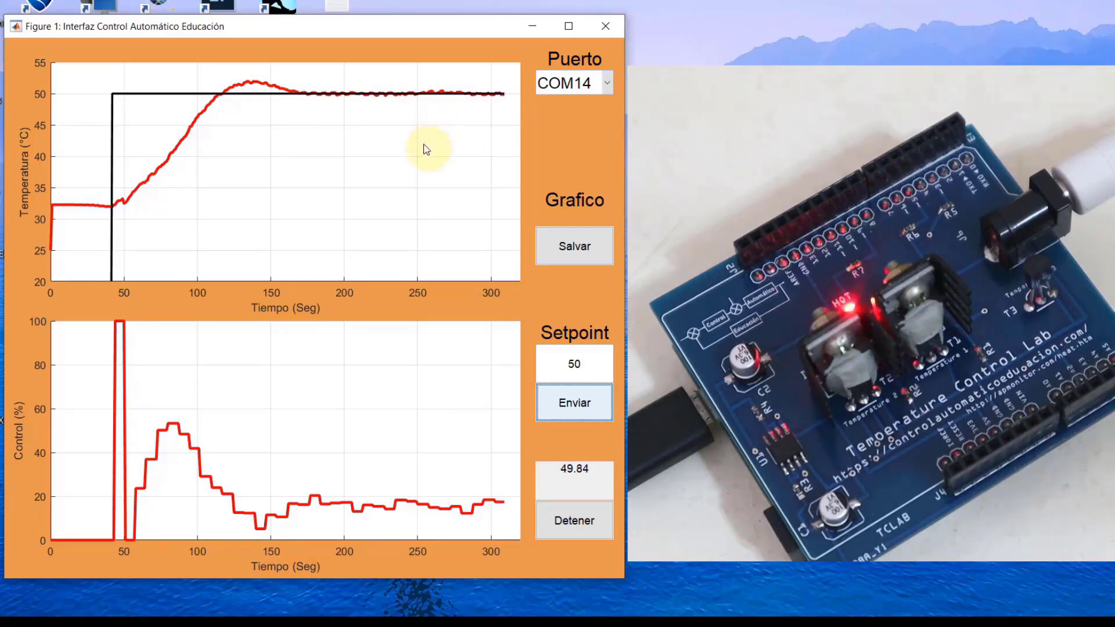
mouse_move(463, 107)
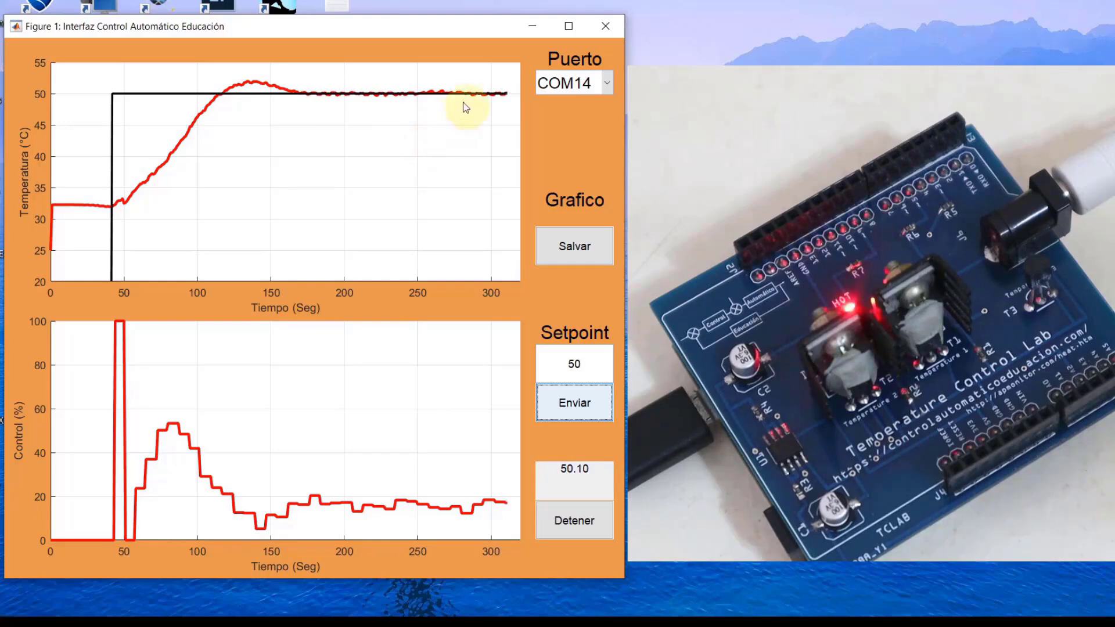
mouse_move(489, 138)
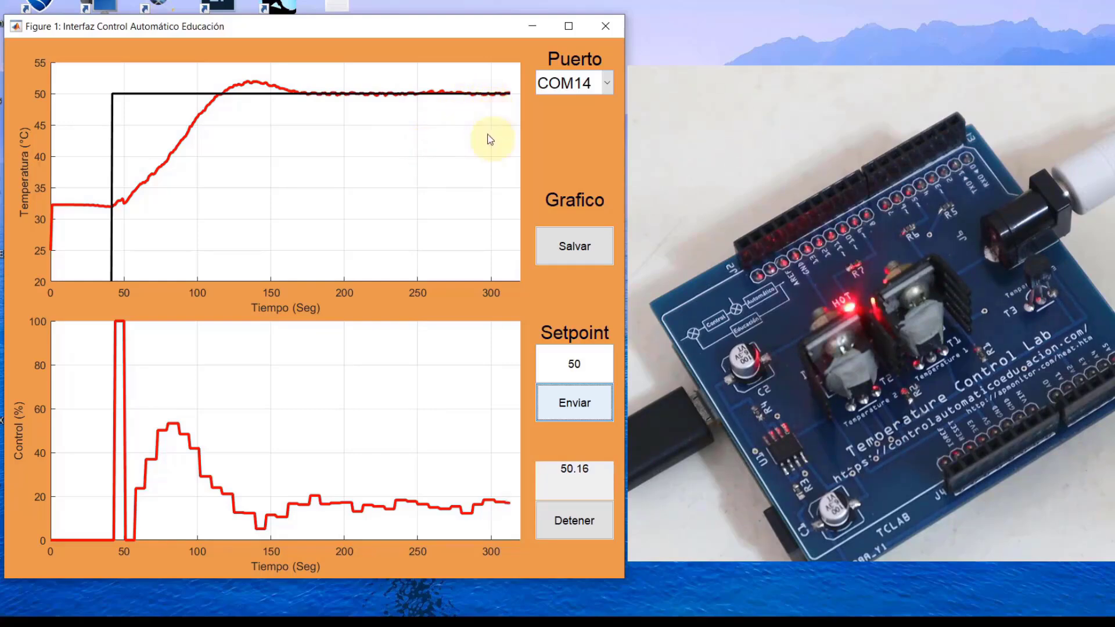
mouse_move(478, 364)
text(60)
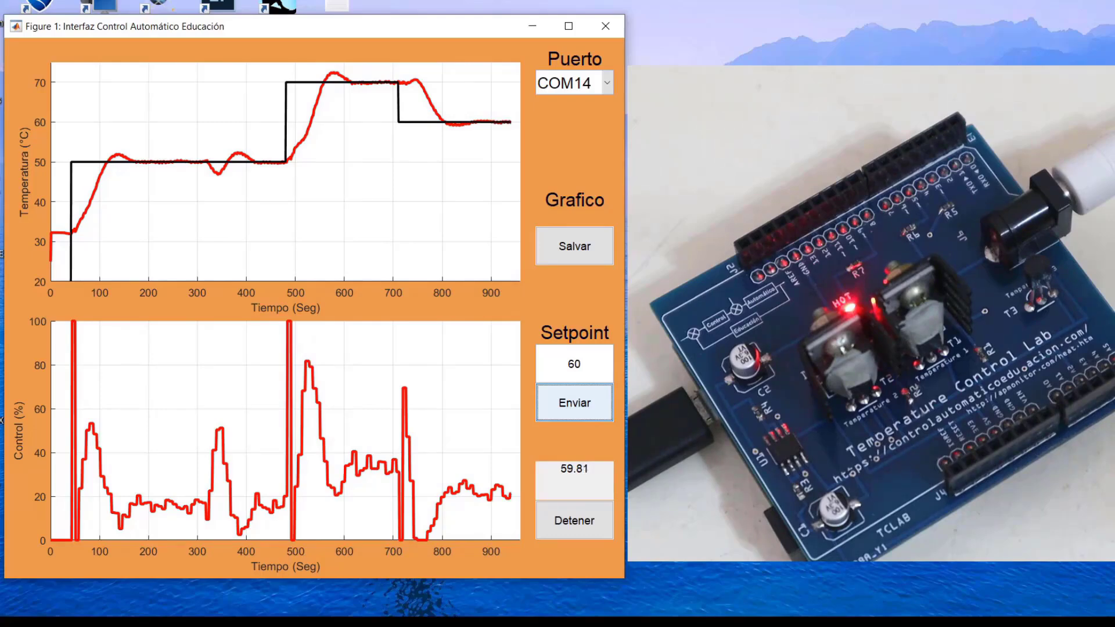
mouse_move(71, 269)
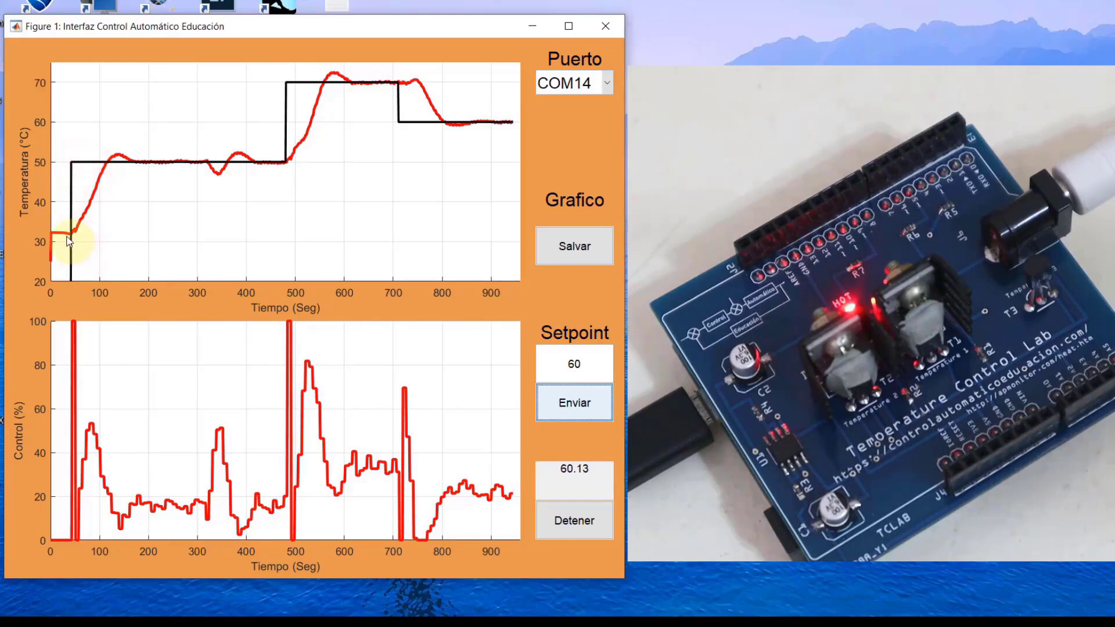
mouse_move(109, 167)
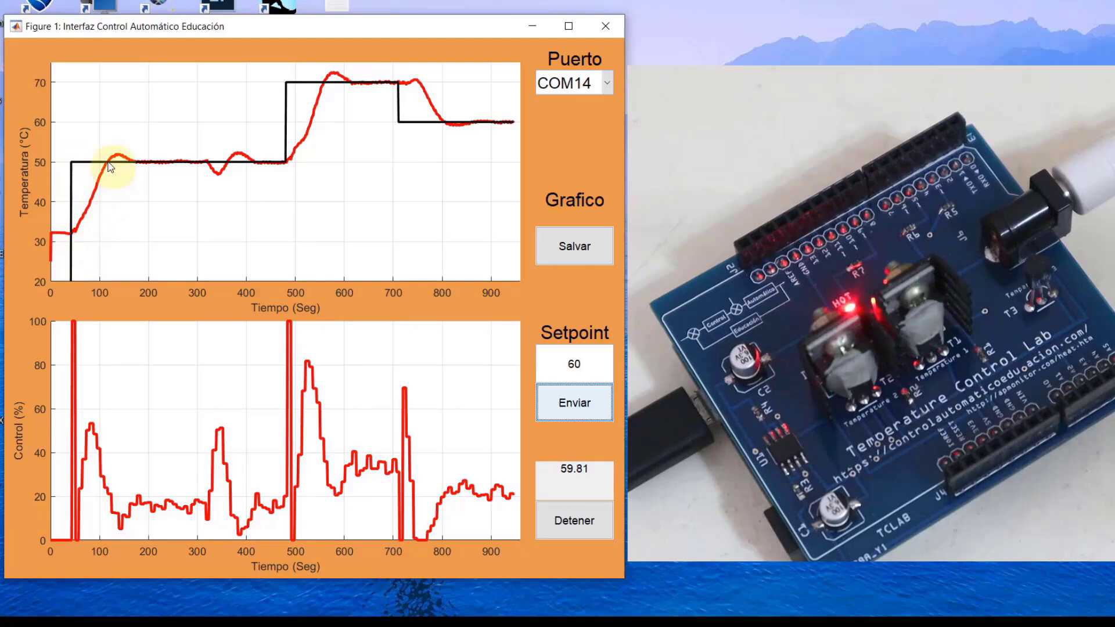
mouse_move(139, 166)
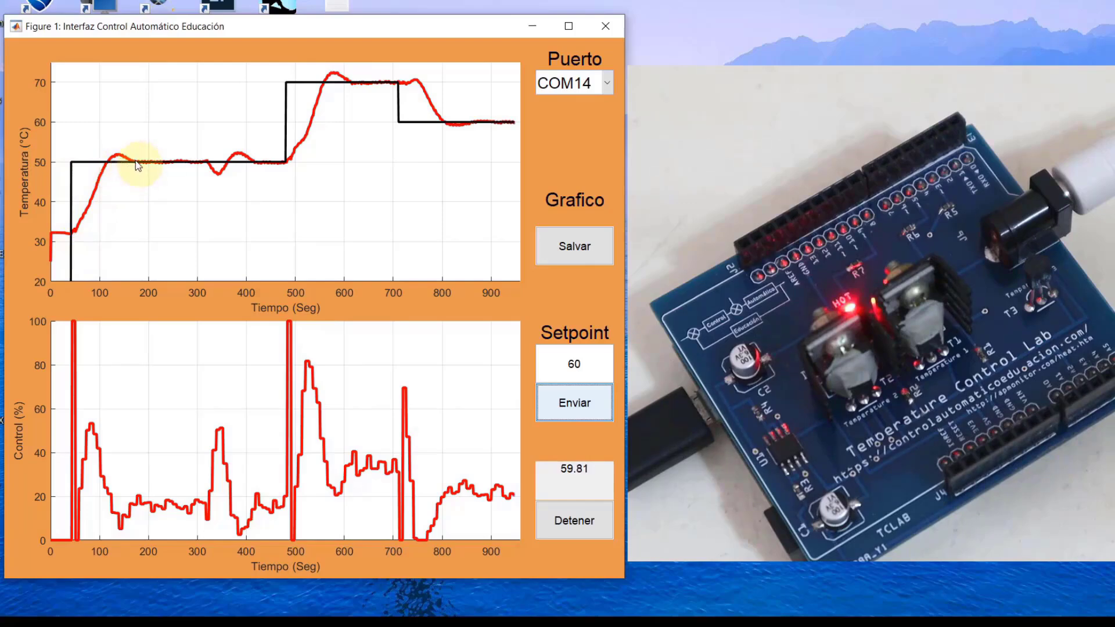
mouse_move(206, 168)
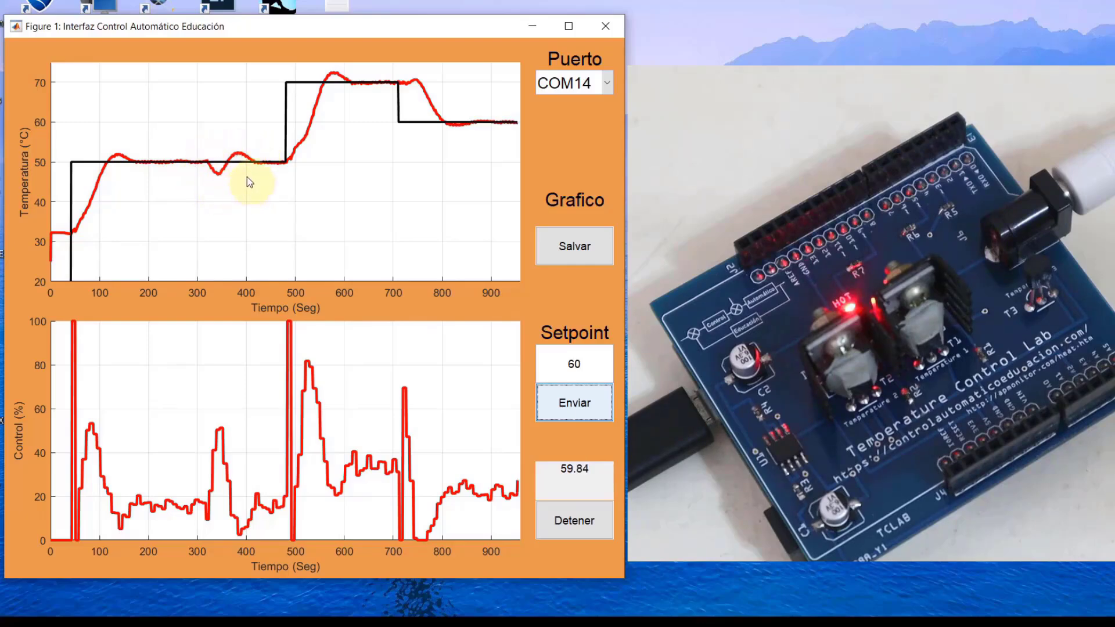
mouse_move(212, 175)
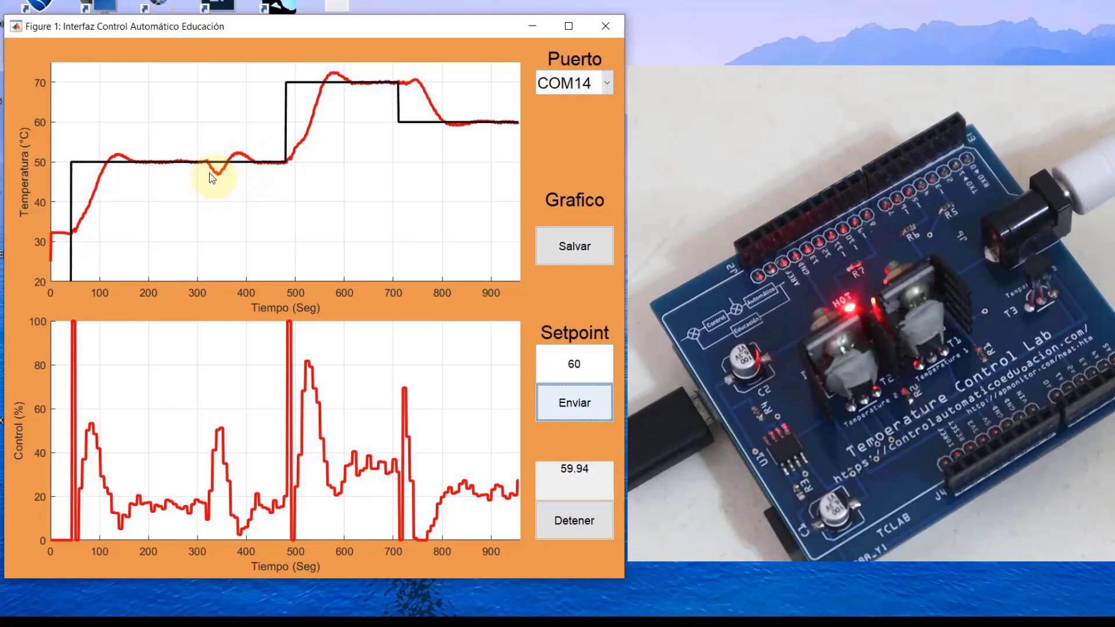
mouse_move(219, 436)
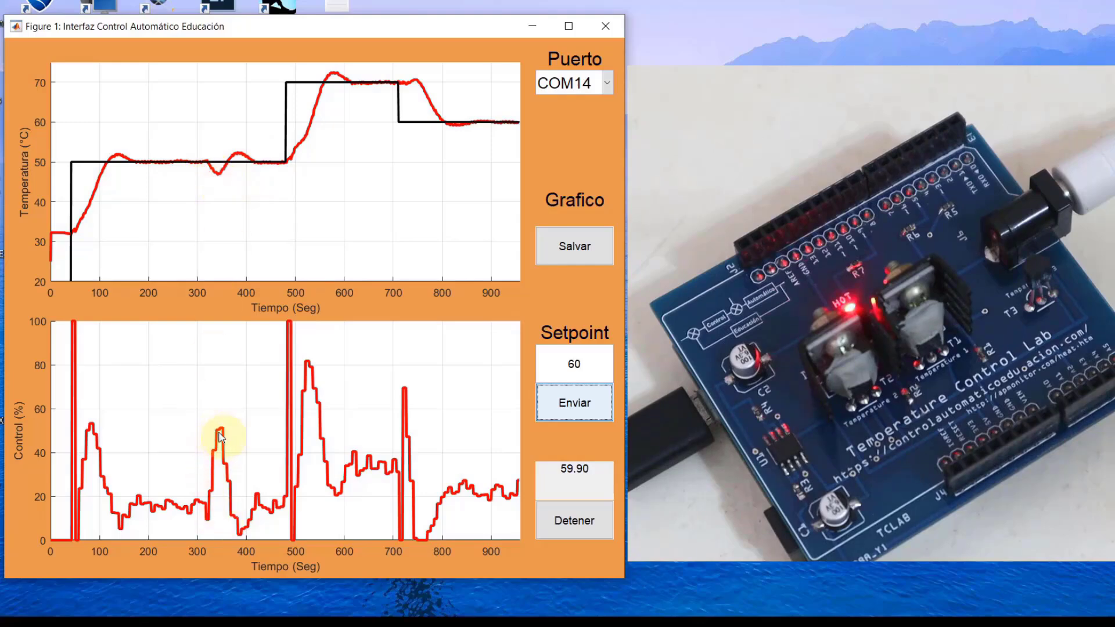
mouse_move(235, 155)
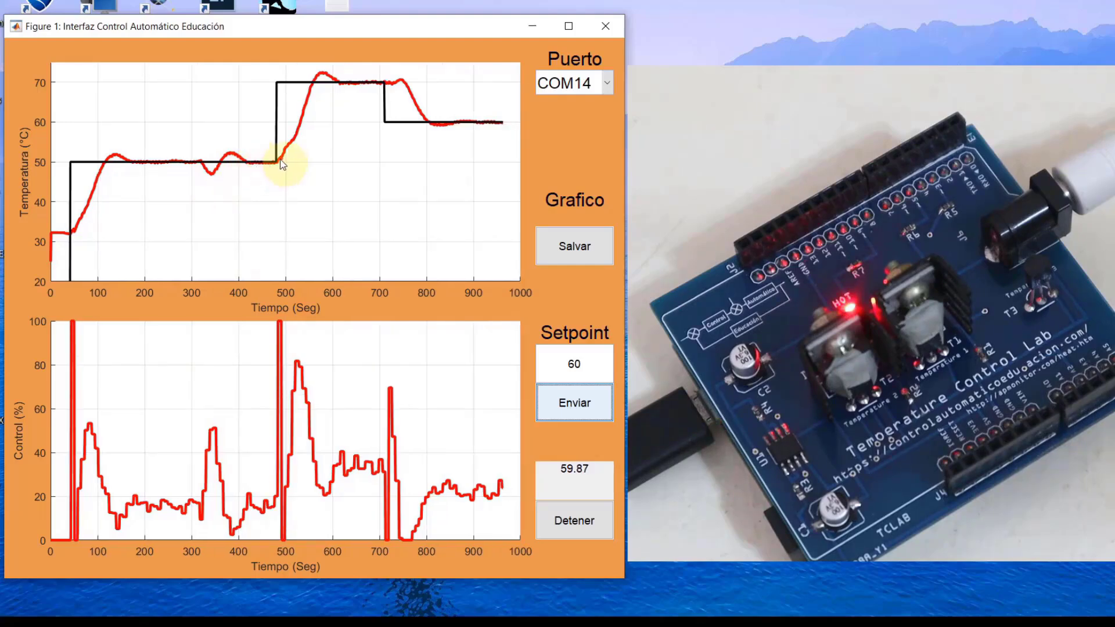
mouse_move(288, 96)
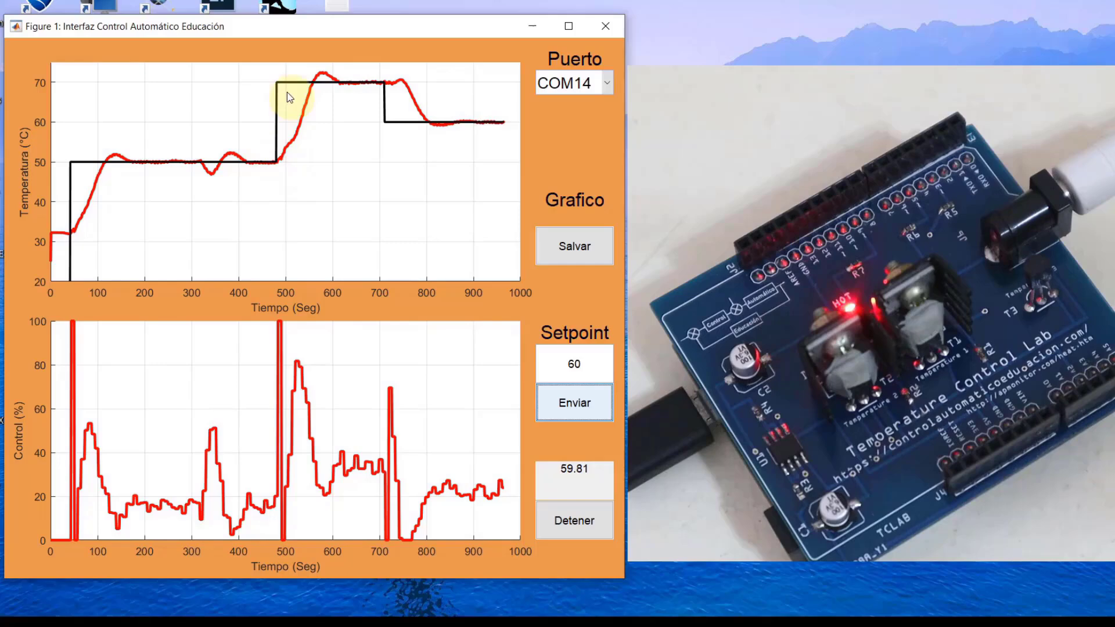
mouse_move(270, 153)
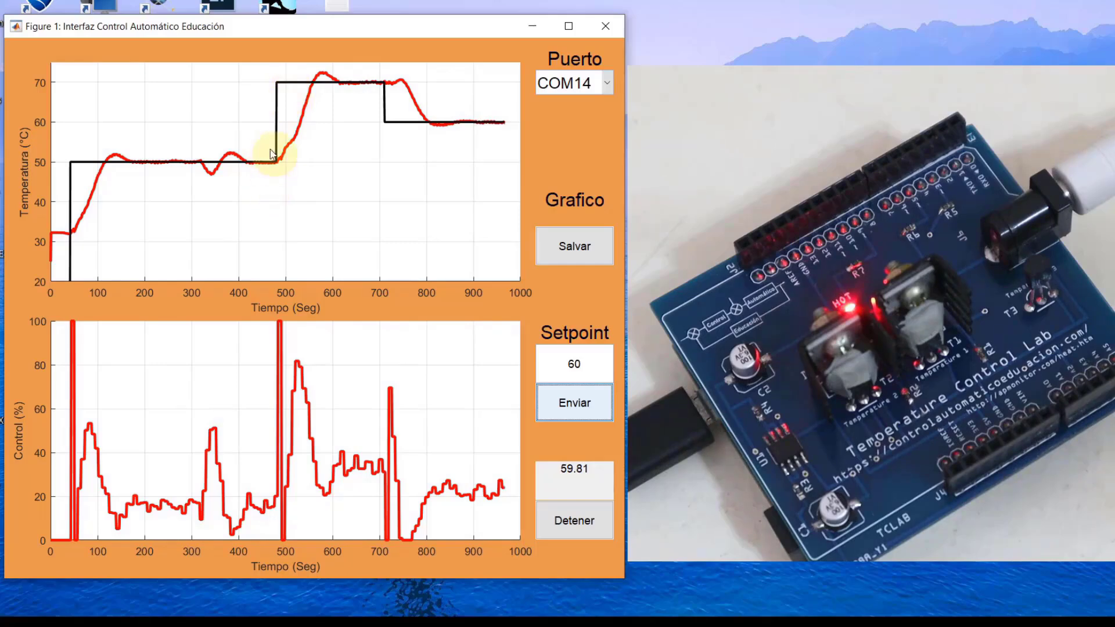
mouse_move(321, 89)
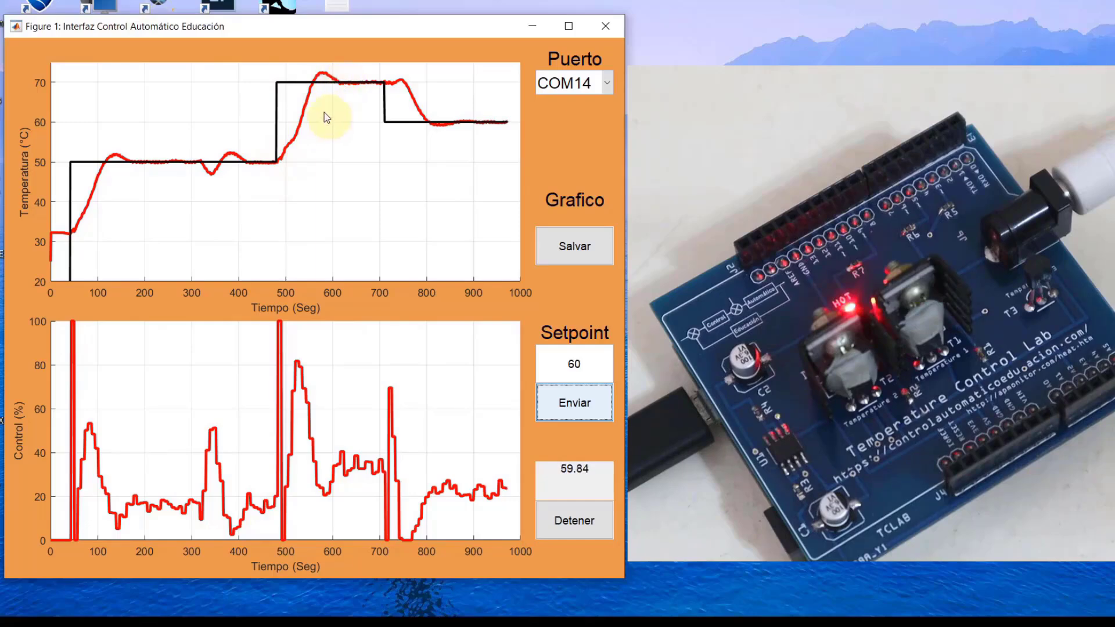
mouse_move(362, 76)
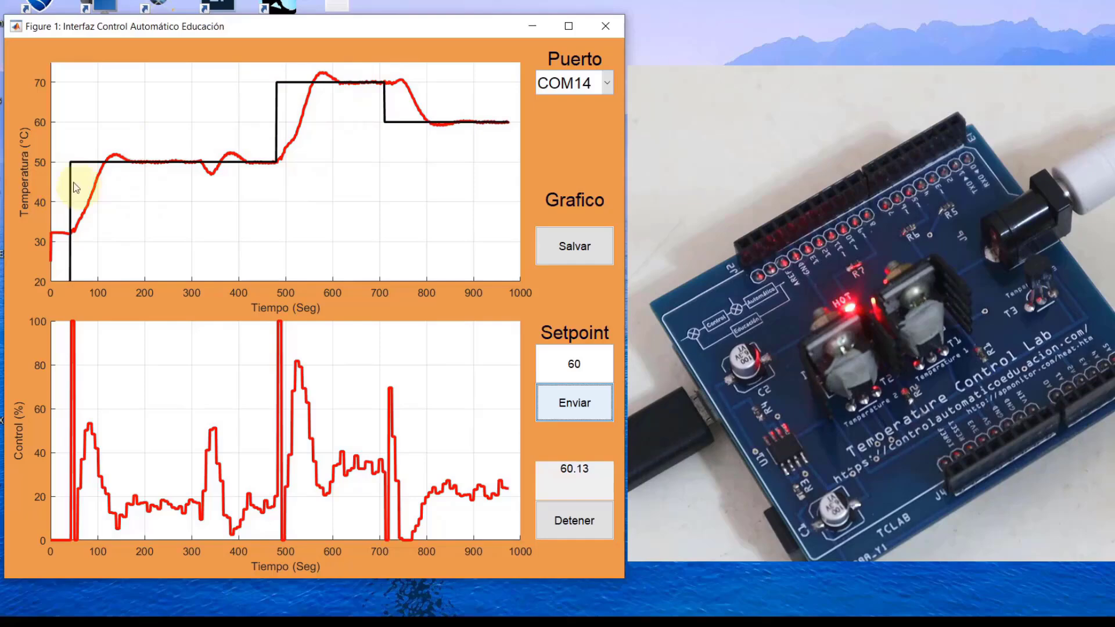
mouse_move(242, 156)
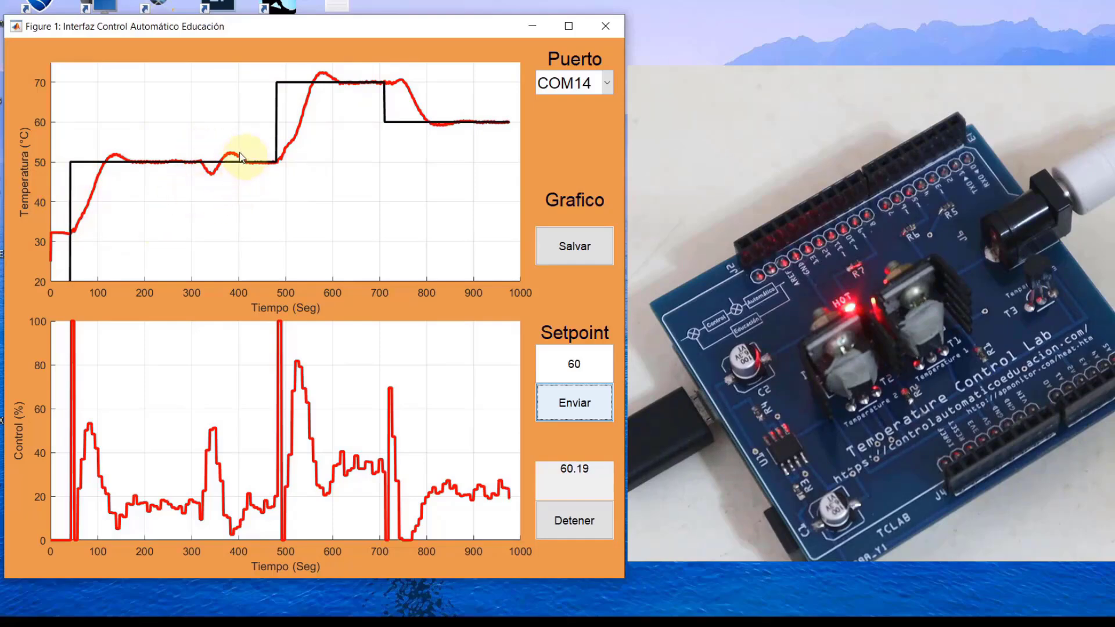
mouse_move(227, 178)
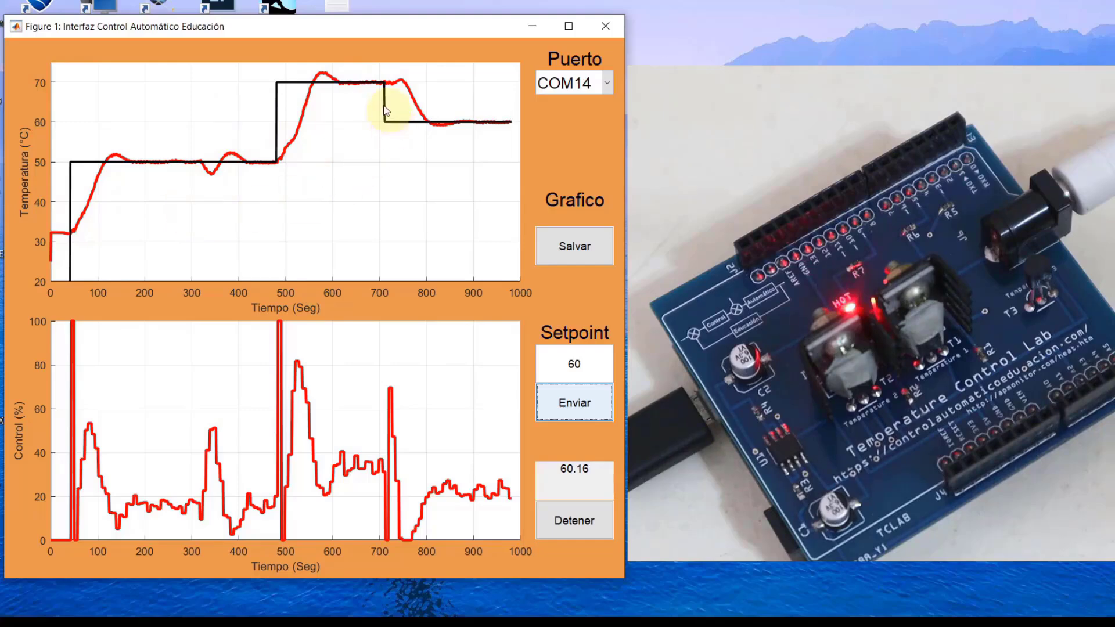
mouse_move(387, 124)
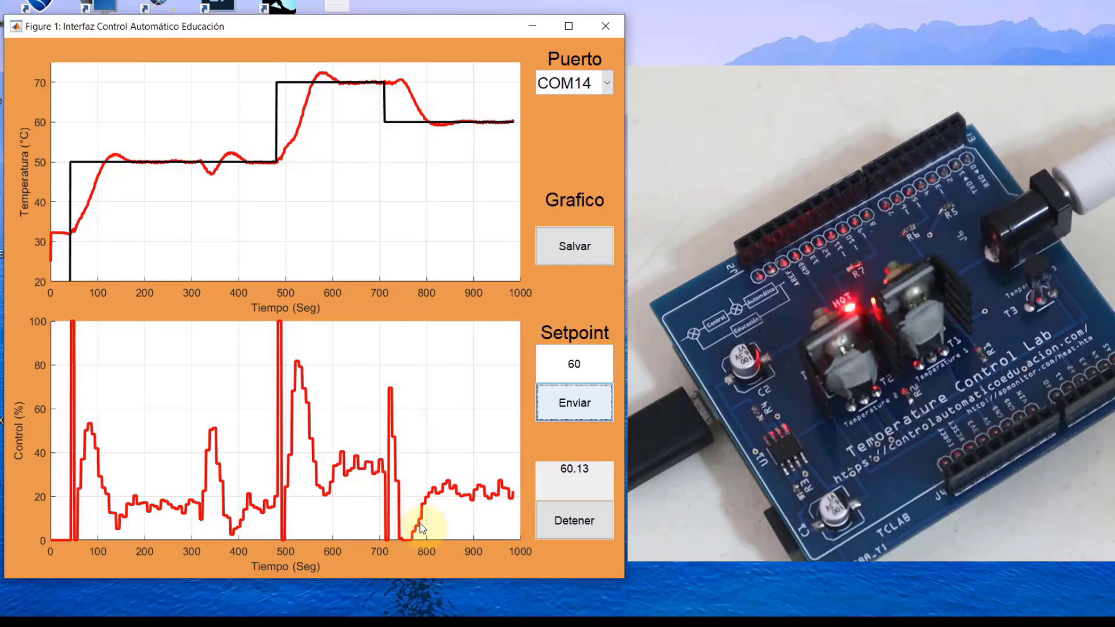
mouse_move(381, 121)
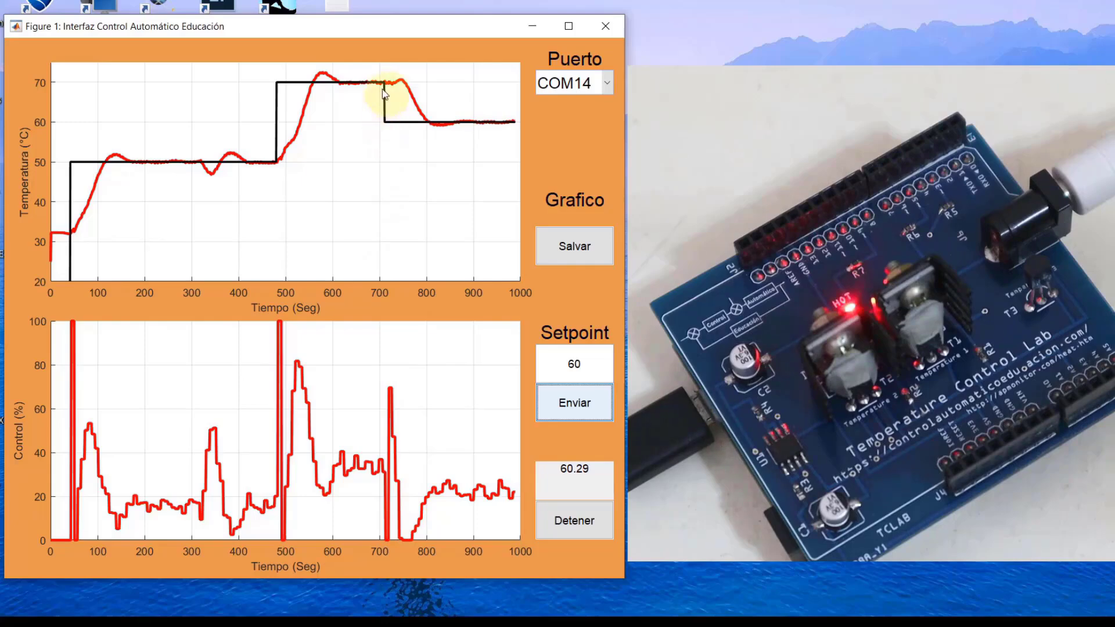
mouse_move(420, 124)
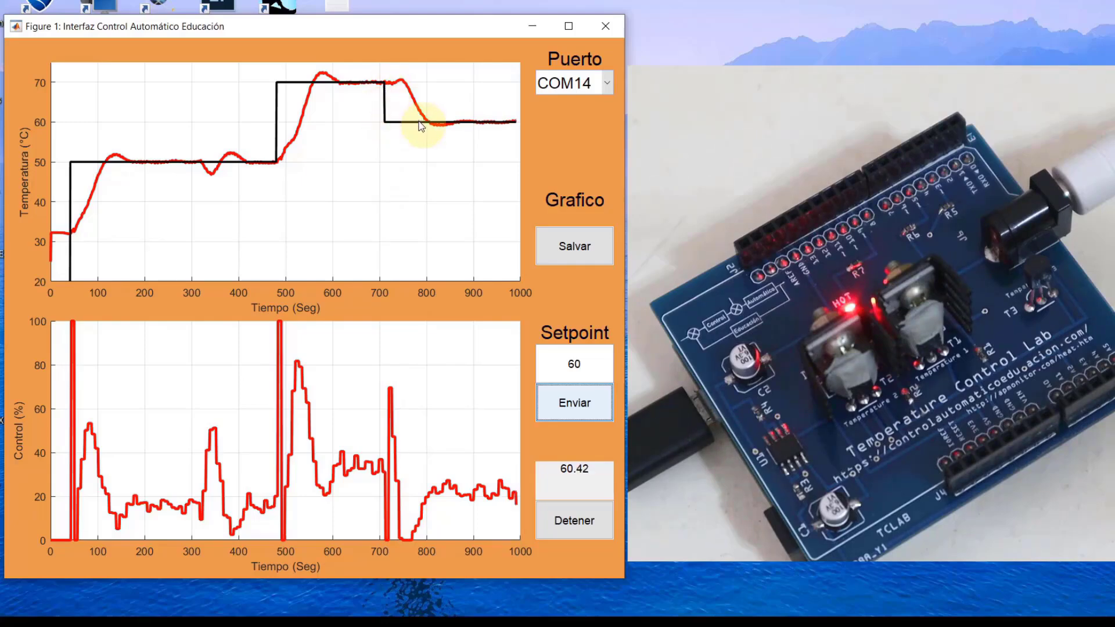
mouse_move(309, 158)
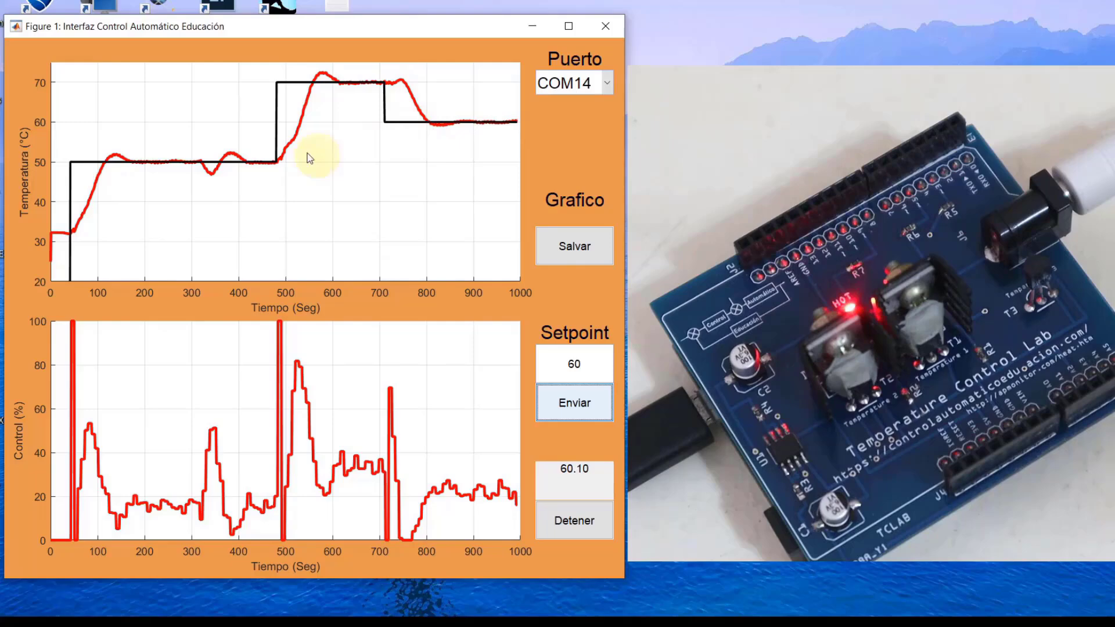
mouse_move(387, 102)
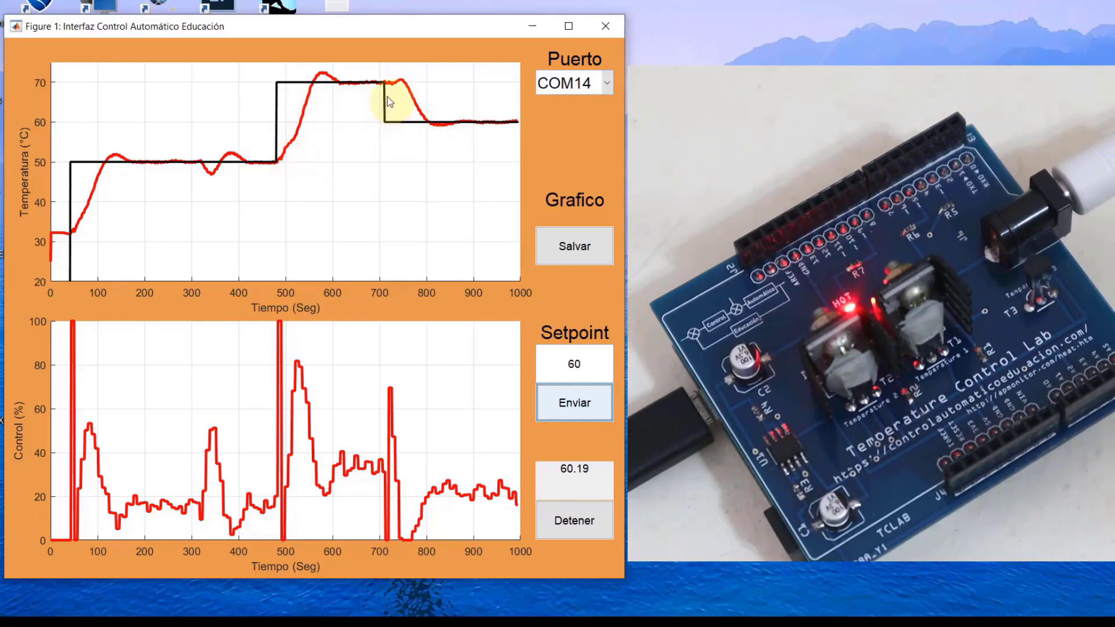
mouse_move(377, 380)
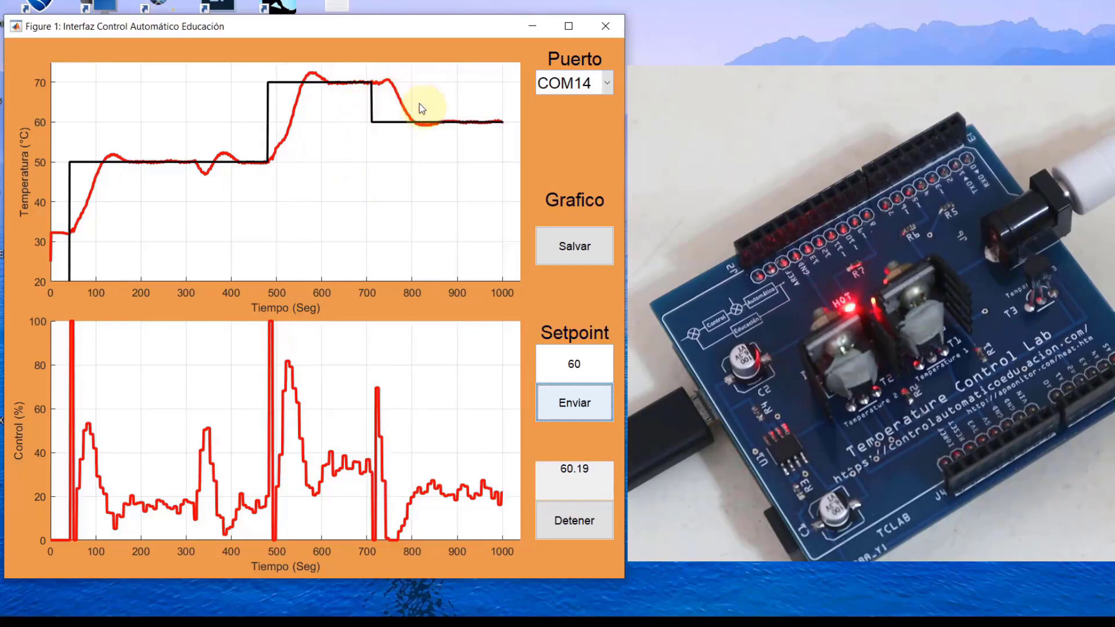
mouse_move(256, 174)
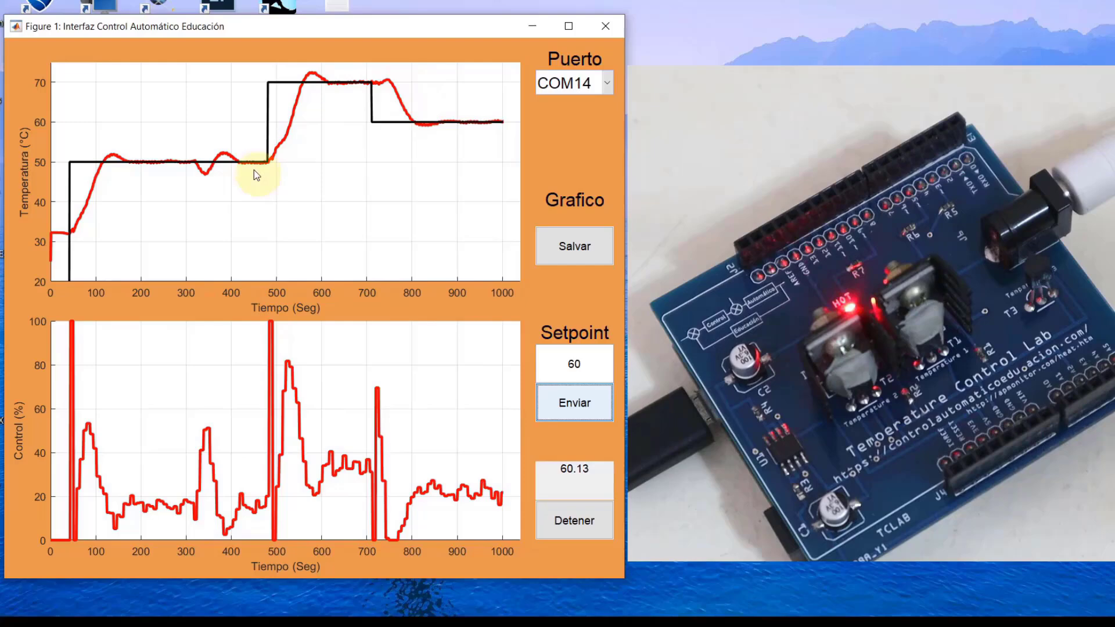
mouse_move(272, 133)
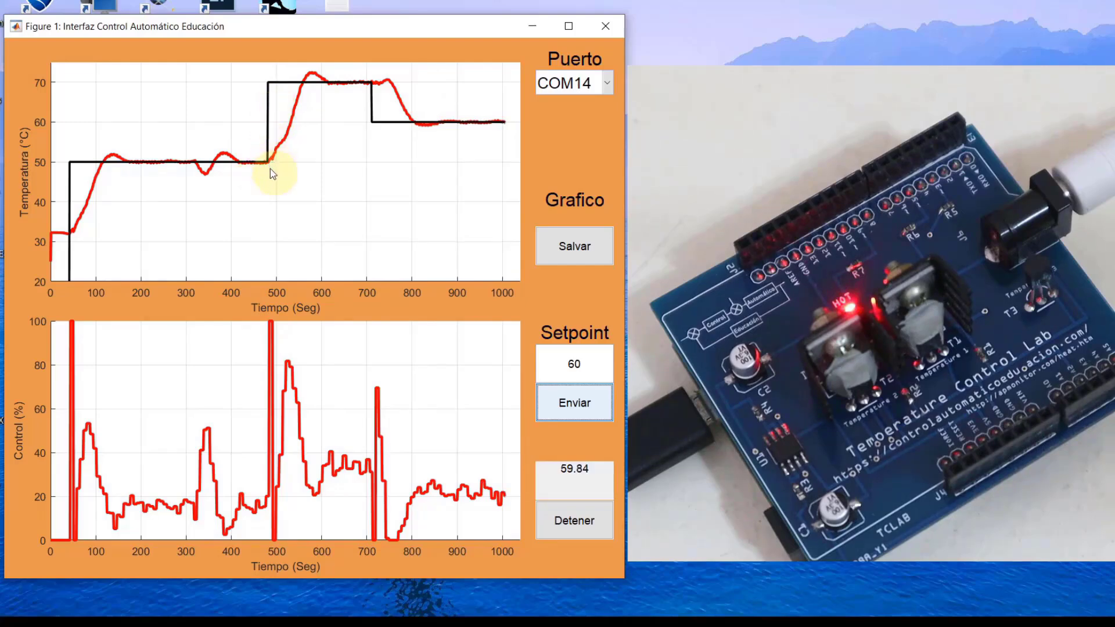
mouse_move(254, 348)
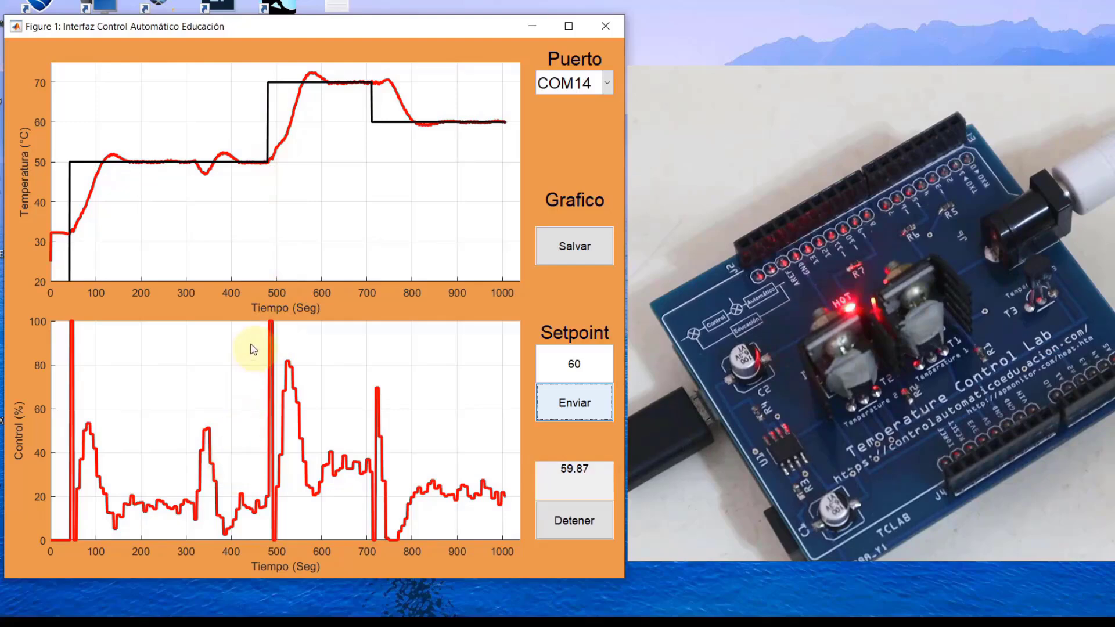
mouse_move(313, 38)
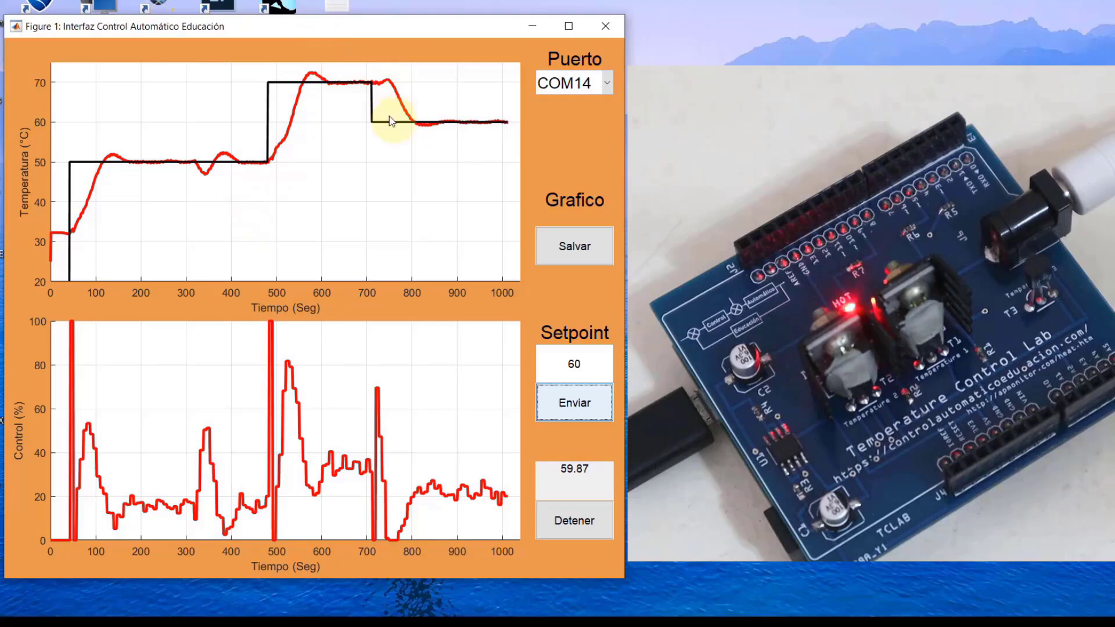
mouse_move(391, 124)
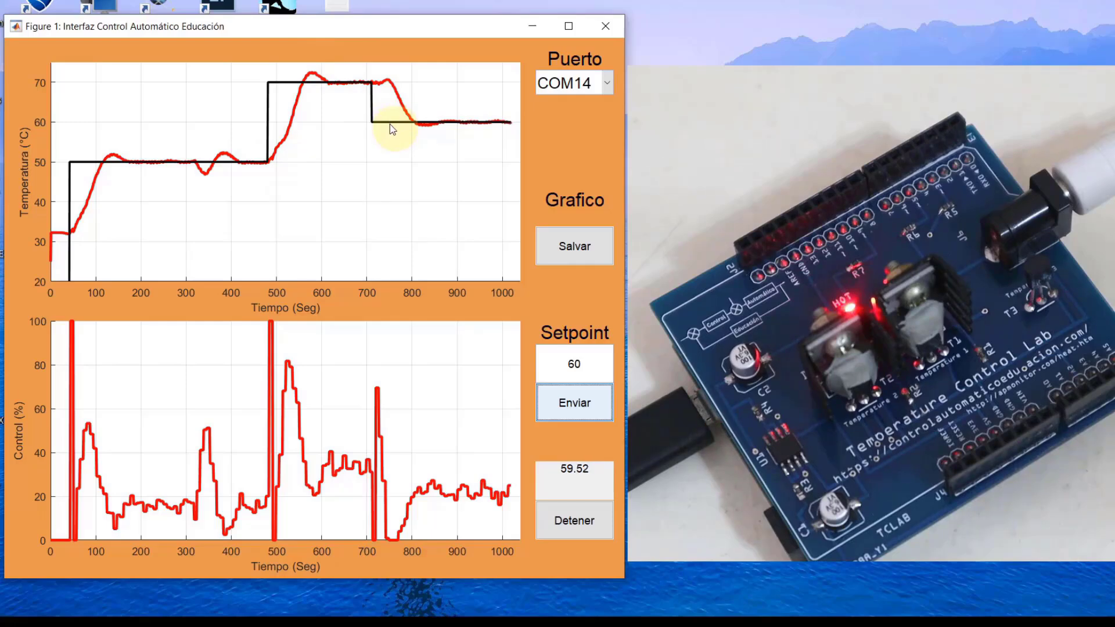
mouse_move(403, 149)
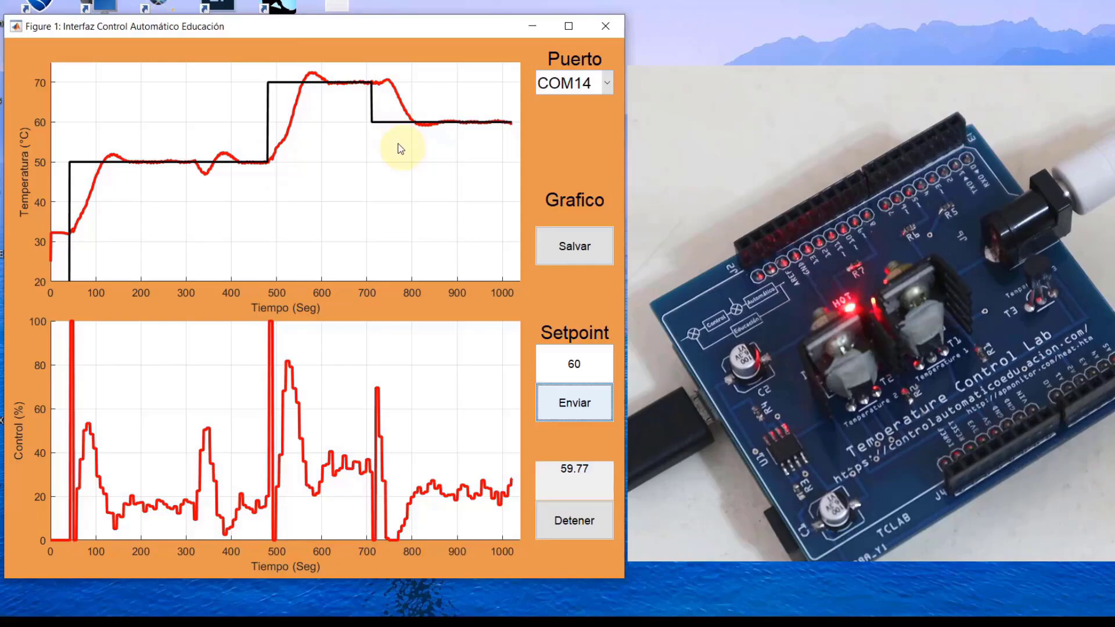